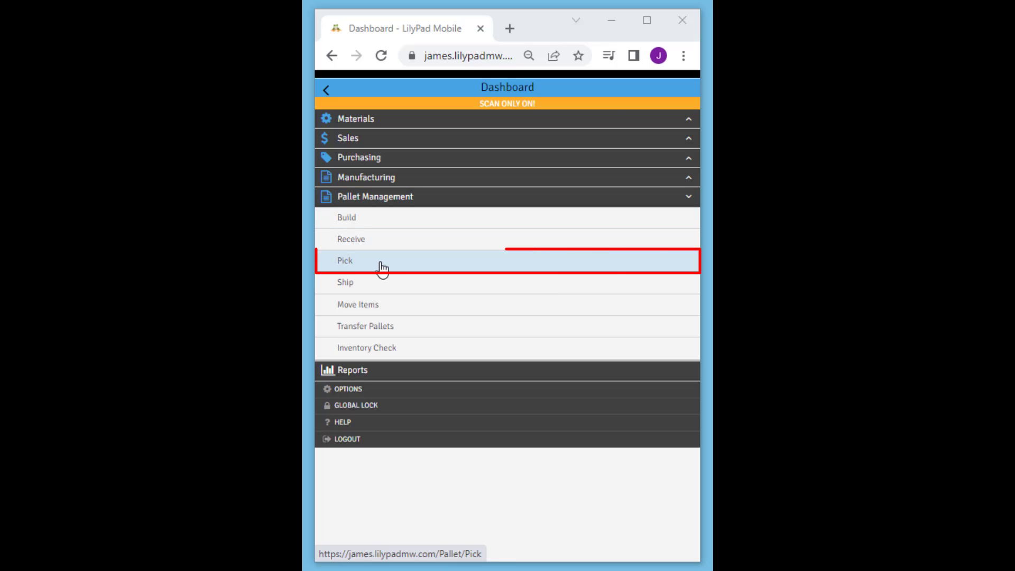
Start the Pallet Management pick for sales order S10084
{"action": "left_click", "coordinate": [345, 260]}
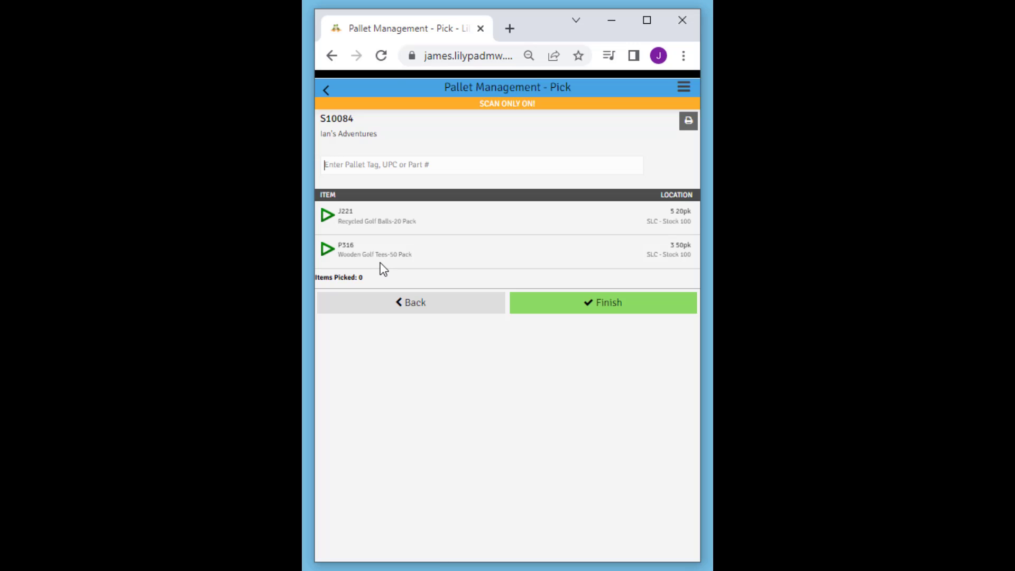
{"action": "mouse_move", "coordinate": [381, 252]}
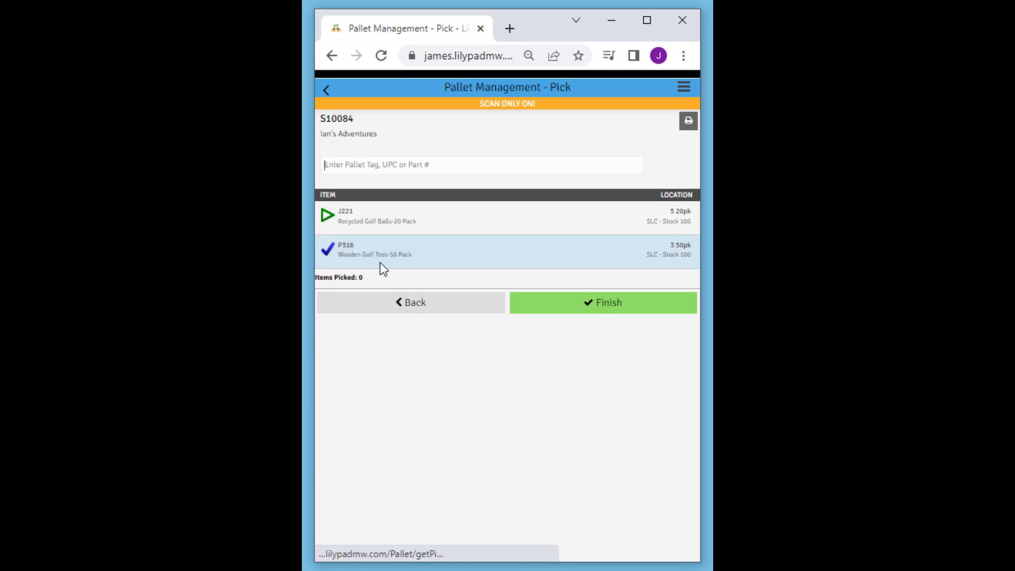
Scan pallet tag LP-1006 to complete the lines and finish the S10084 pick
{"action": "type", "text": "LP-1006"}
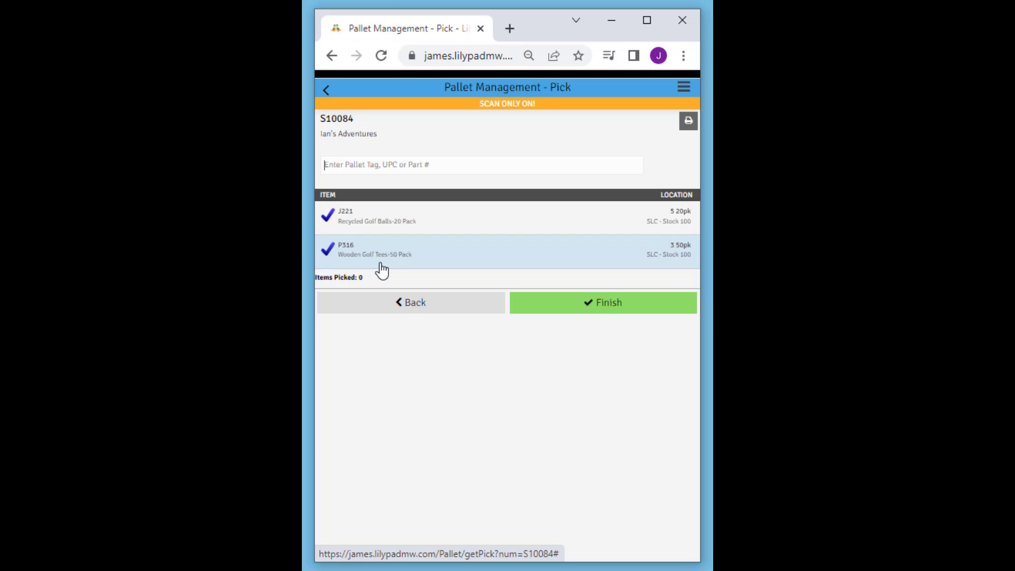
{"action": "left_click", "coordinate": [603, 302]}
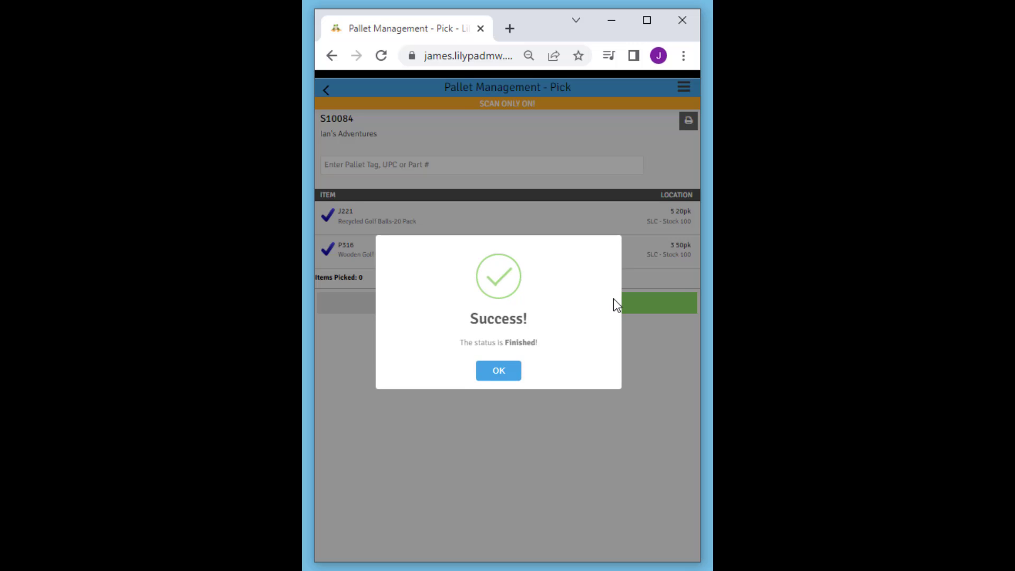
{"action": "left_click", "coordinate": [498, 370]}
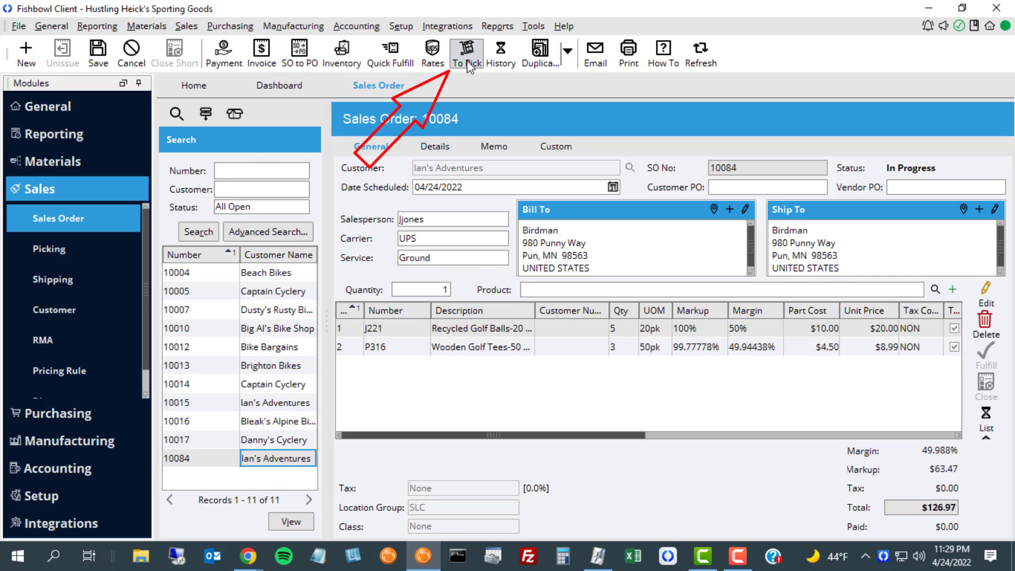
View Tracking pallet IDs LP-1005 for P316 and LP-1006 for J221 on pick S10084
{"action": "left_click", "coordinate": [465, 53]}
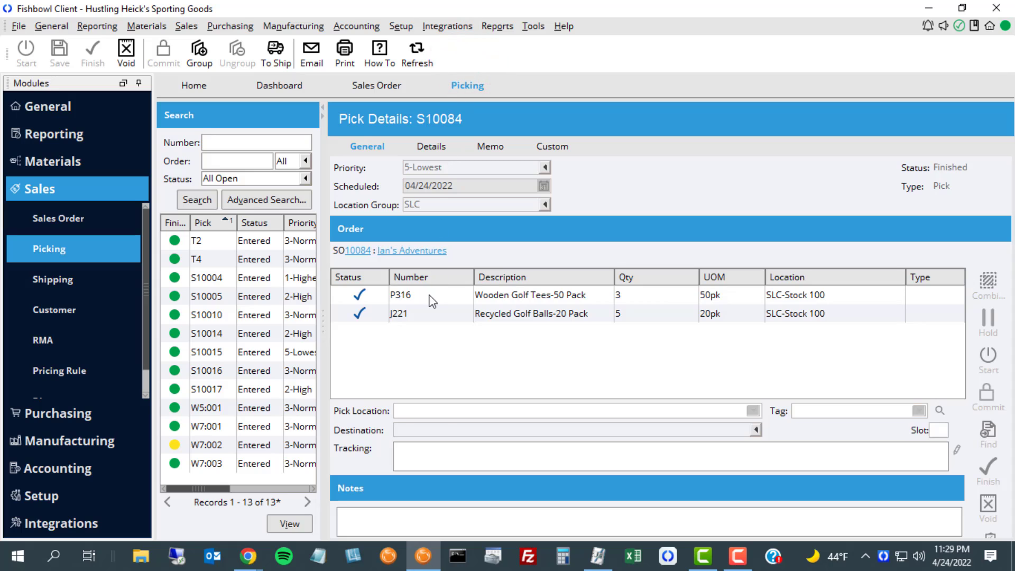
{"action": "left_click", "coordinate": [402, 295]}
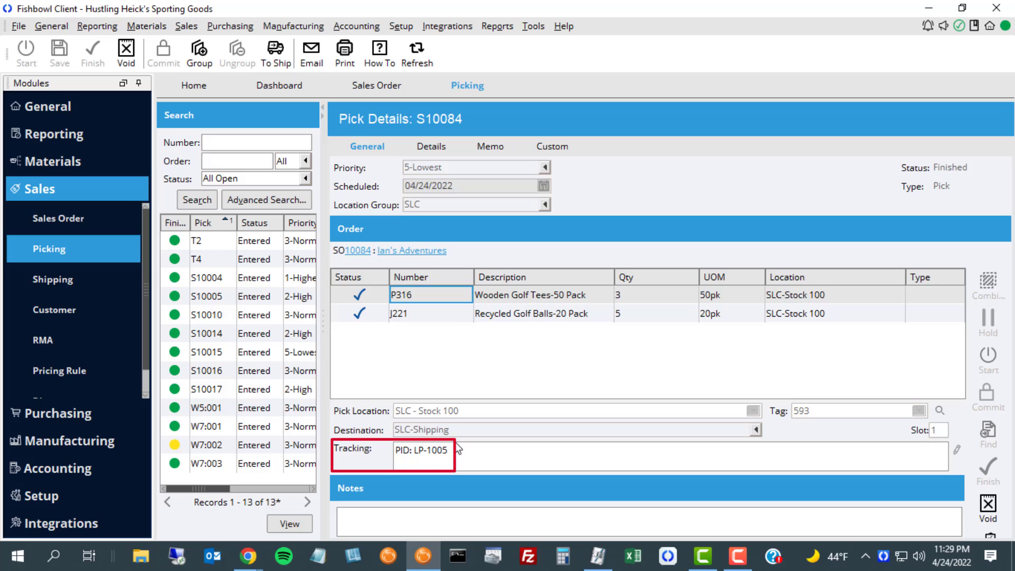
{"action": "left_click", "coordinate": [431, 313]}
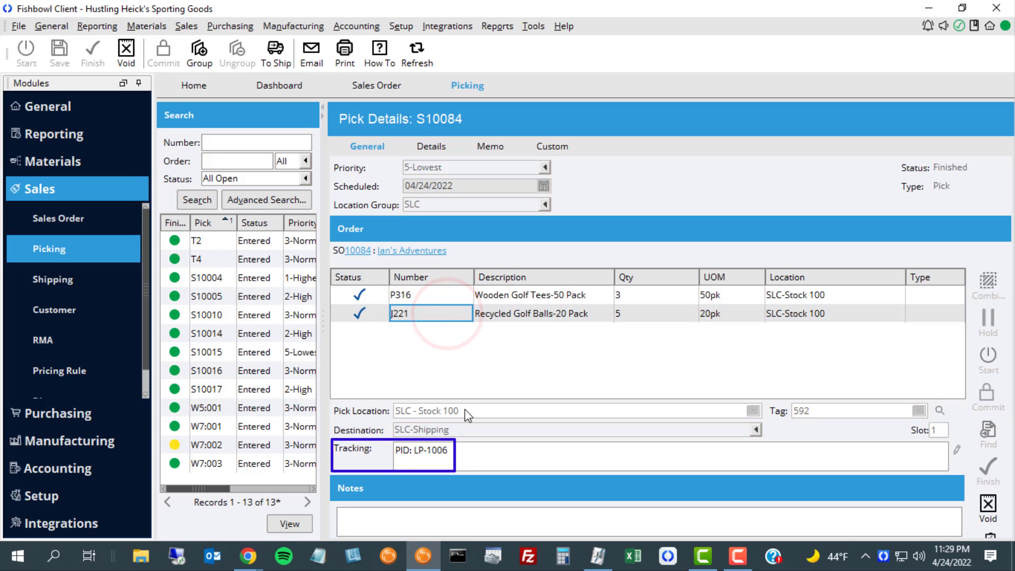